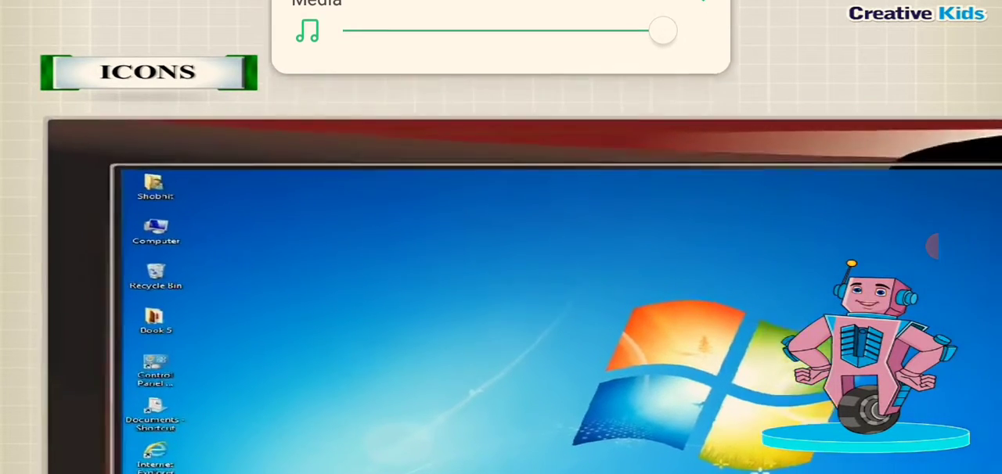
Open the Computer window listing drives, then select the Recycle Bin and Internet Explorer icons
{"action": "left_click", "coordinate": [156, 235]}
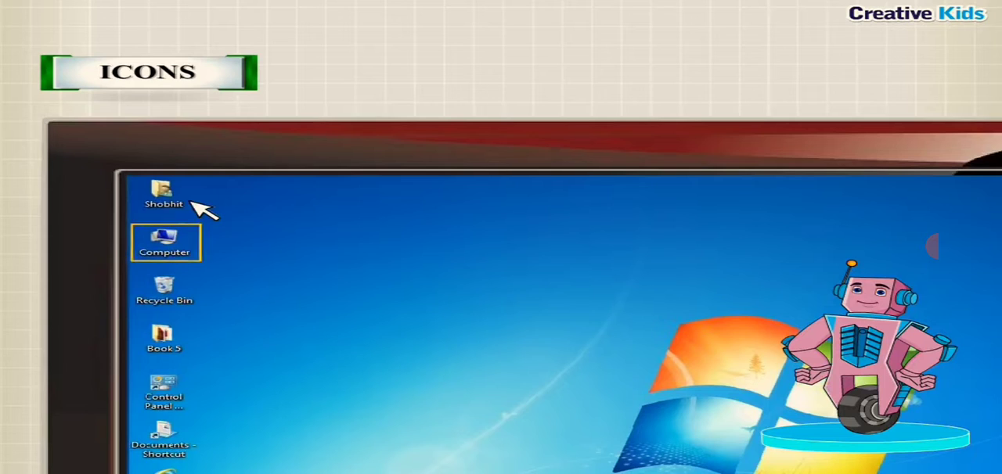
{"action": "double_click", "coordinate": [164, 241]}
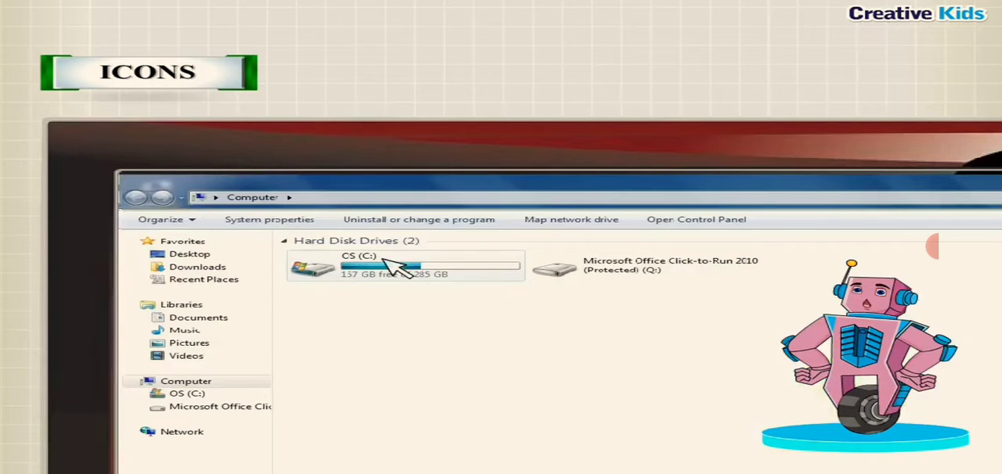
{"action": "mouse_move", "coordinate": [451, 285]}
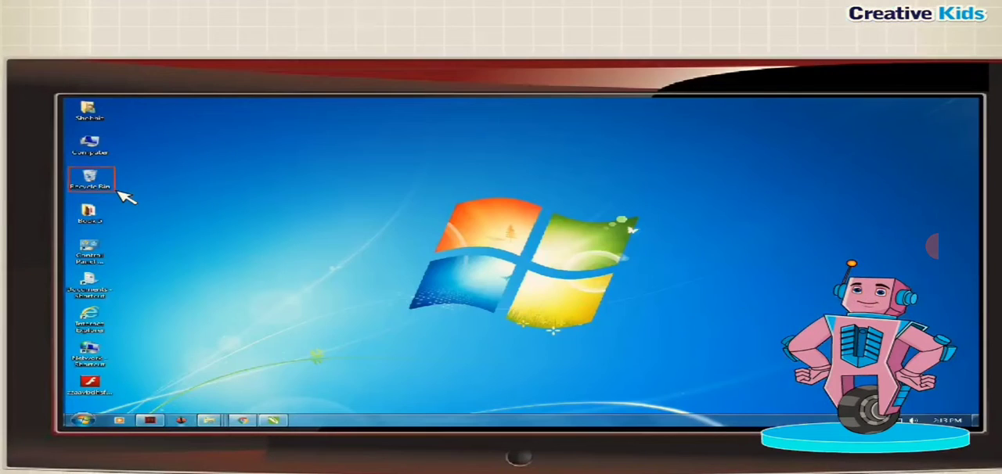
{"action": "left_click", "coordinate": [91, 360]}
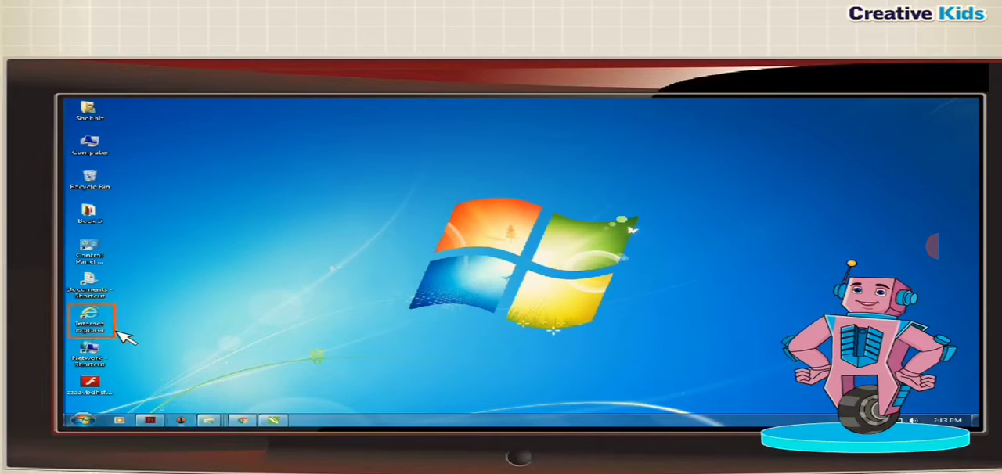
{"action": "left_click", "coordinate": [91, 322]}
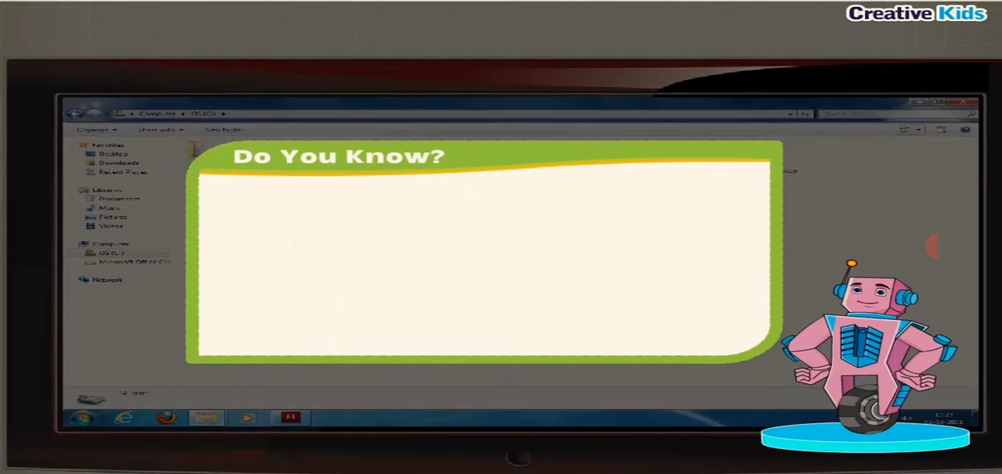
Show Google Chrome's taskbar jump list of frequently viewed websites
{"action": "right_click", "coordinate": [337, 335]}
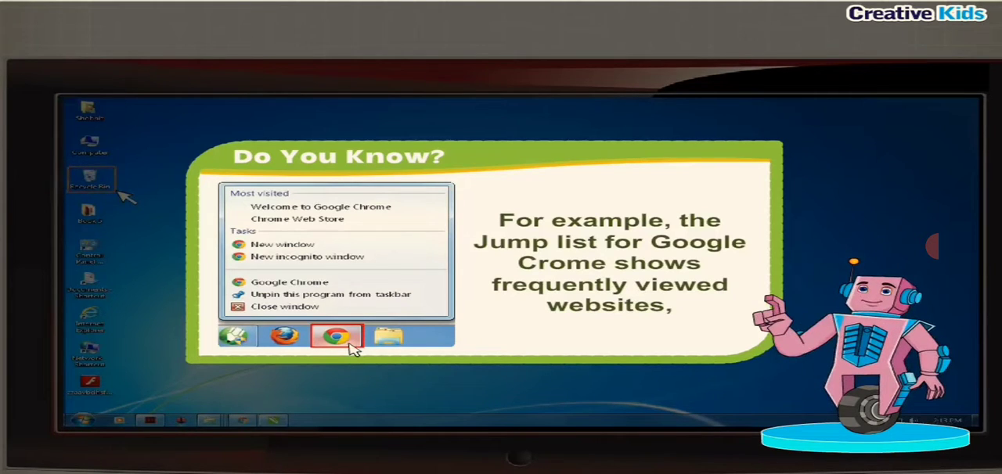
{"action": "left_click", "coordinate": [354, 335]}
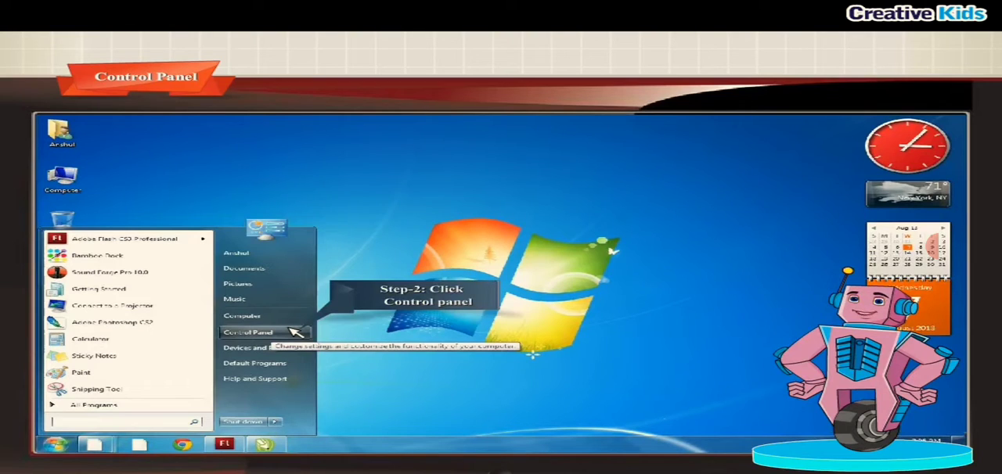
Open Control Panel from the Start menu's right column
{"action": "left_click", "coordinate": [249, 332]}
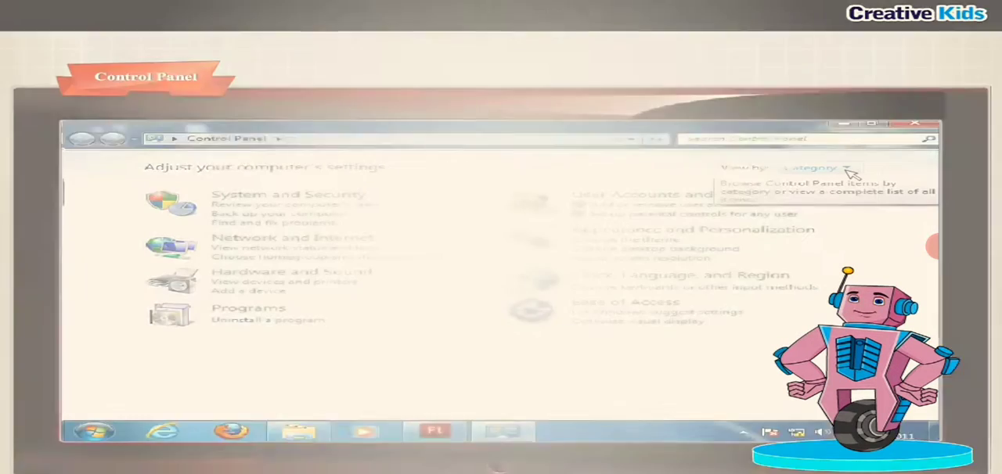
{"action": "left_click", "coordinate": [817, 166]}
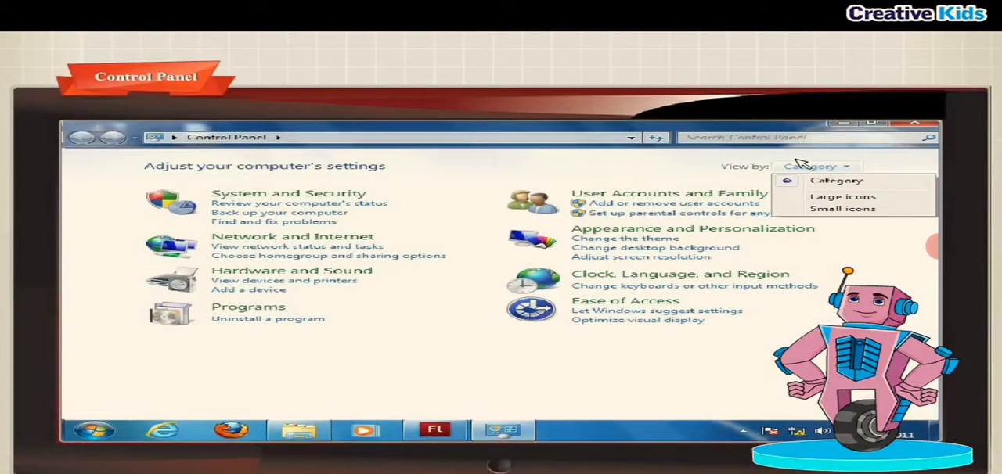
{"action": "left_click", "coordinate": [842, 197]}
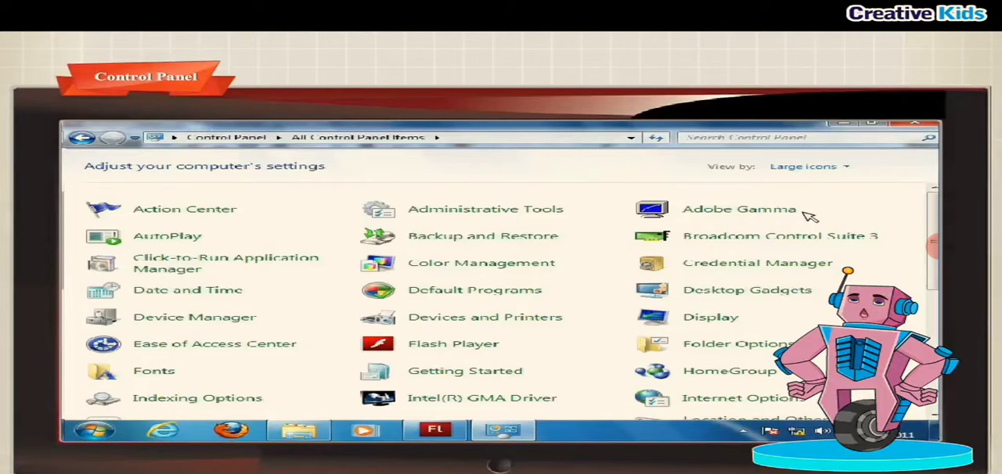
{"action": "left_click", "coordinate": [817, 166]}
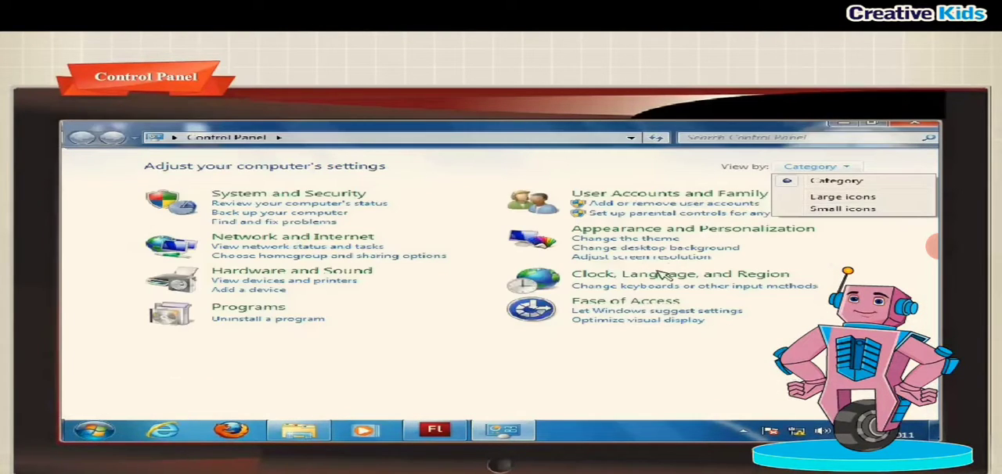
{"action": "mouse_move", "coordinate": [548, 347]}
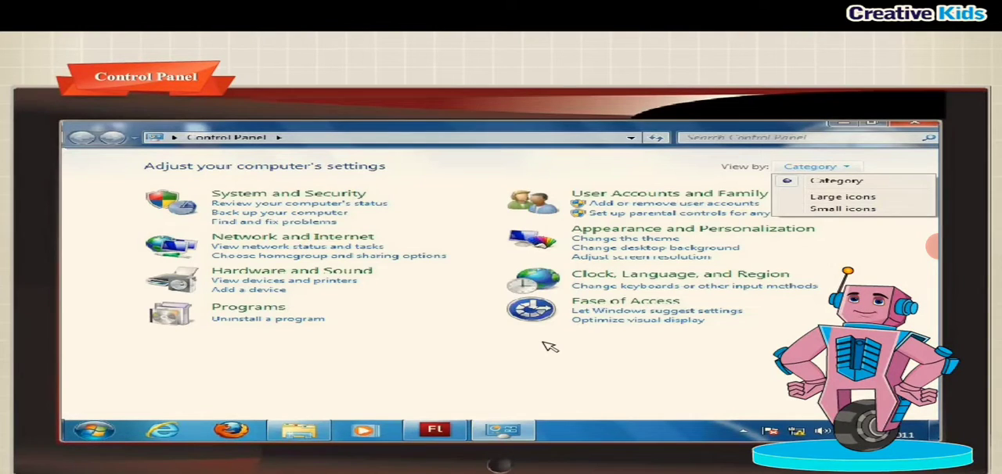
{"action": "mouse_move", "coordinate": [661, 237]}
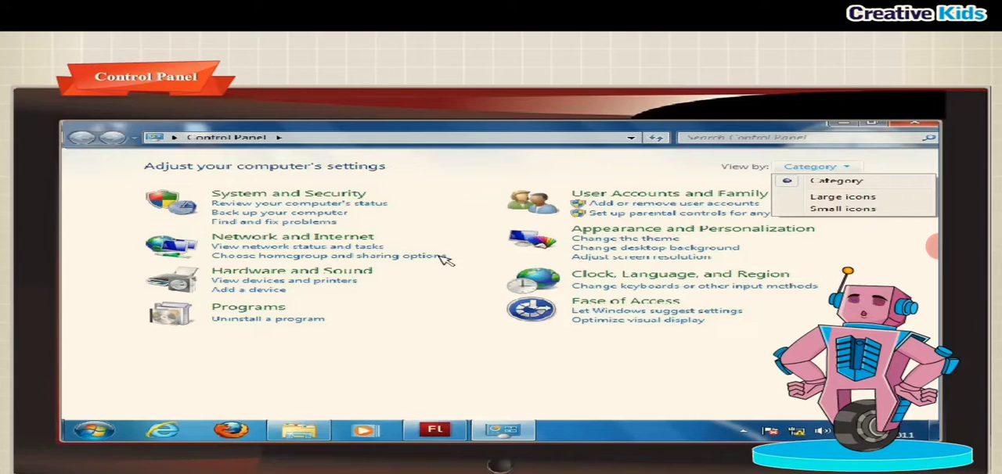
{"action": "mouse_move", "coordinate": [368, 279]}
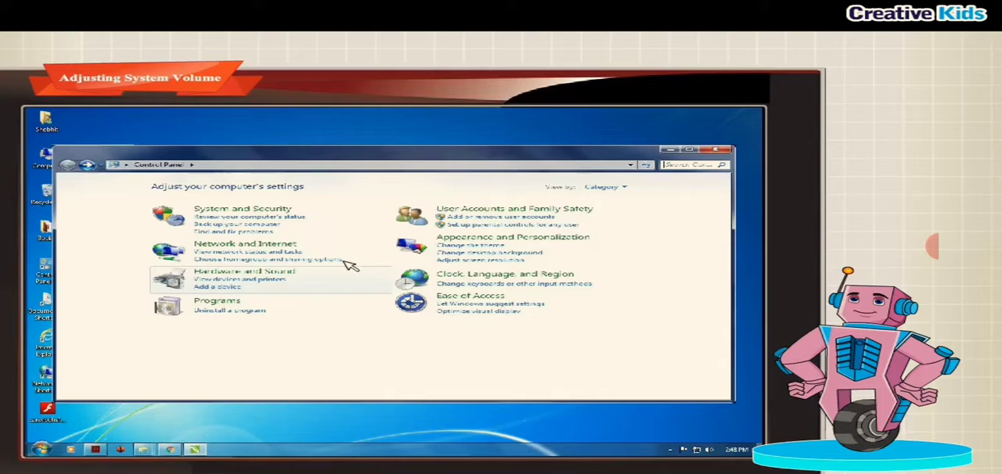
Go to Hardware and Sound and choose Adjust system volume
{"action": "left_click", "coordinate": [238, 271]}
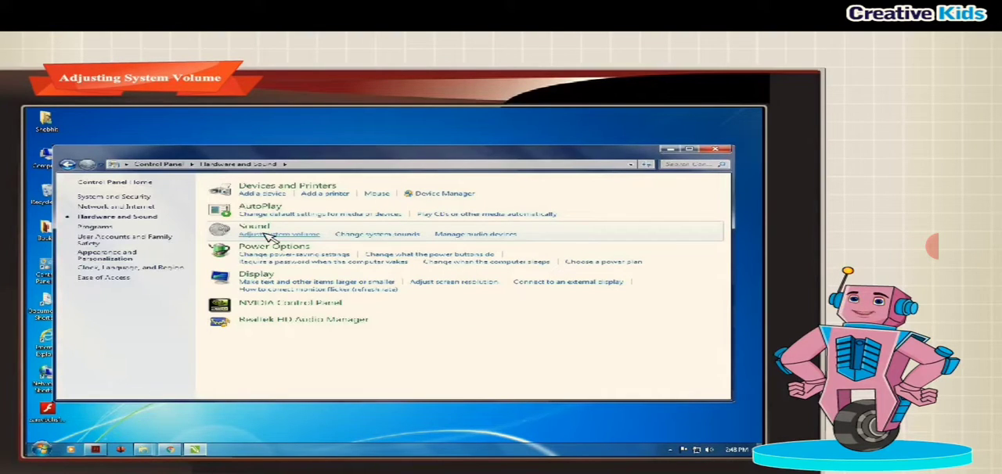
{"action": "left_click", "coordinate": [277, 235]}
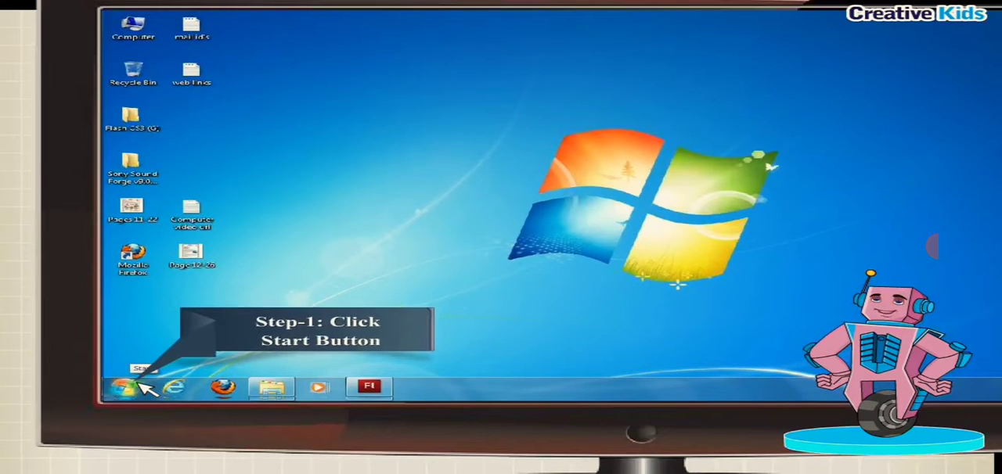
Launch Sound Recorder via Start > All Programs > Accessories
{"action": "left_click", "coordinate": [125, 387]}
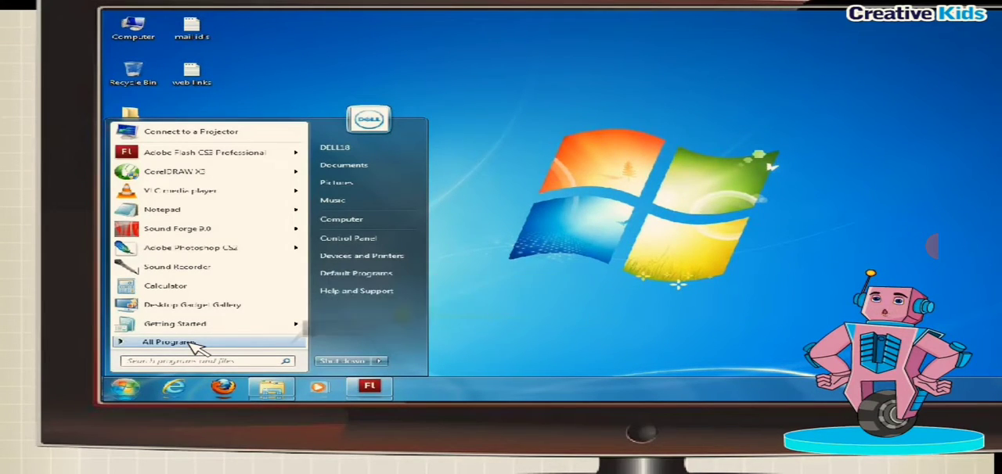
{"action": "left_click", "coordinate": [169, 341]}
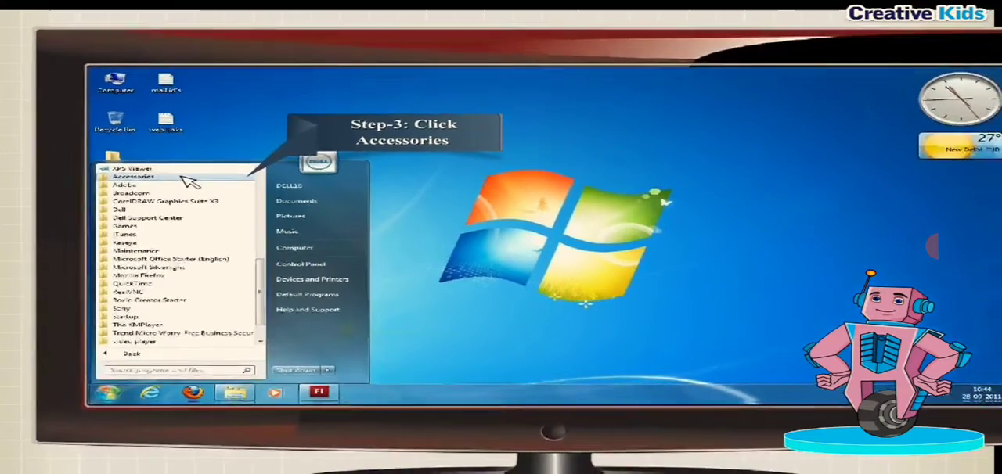
{"action": "left_click", "coordinate": [132, 175]}
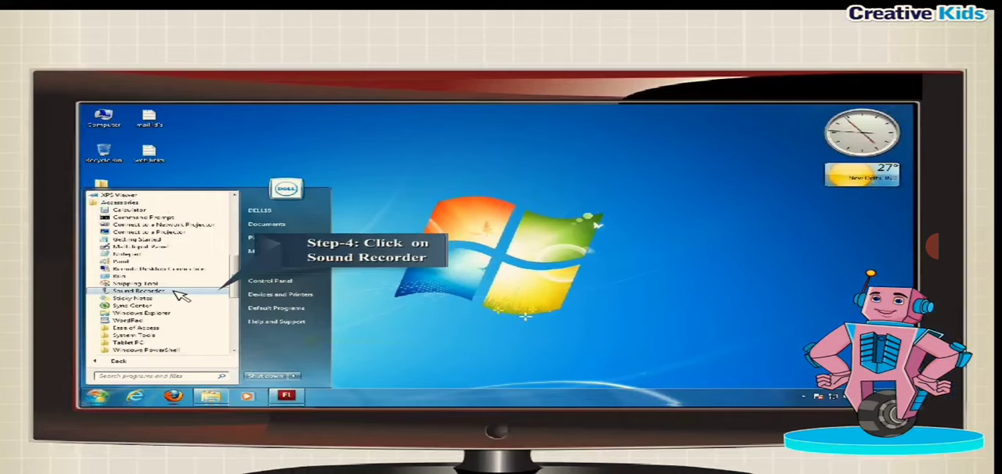
{"action": "left_click", "coordinate": [135, 291]}
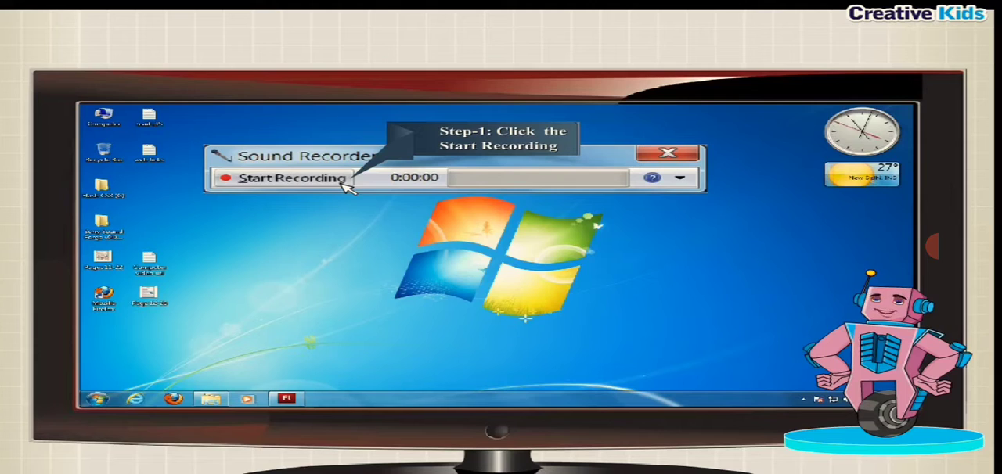
Start an audio recording and stop it at about three minutes
{"action": "left_click", "coordinate": [290, 179]}
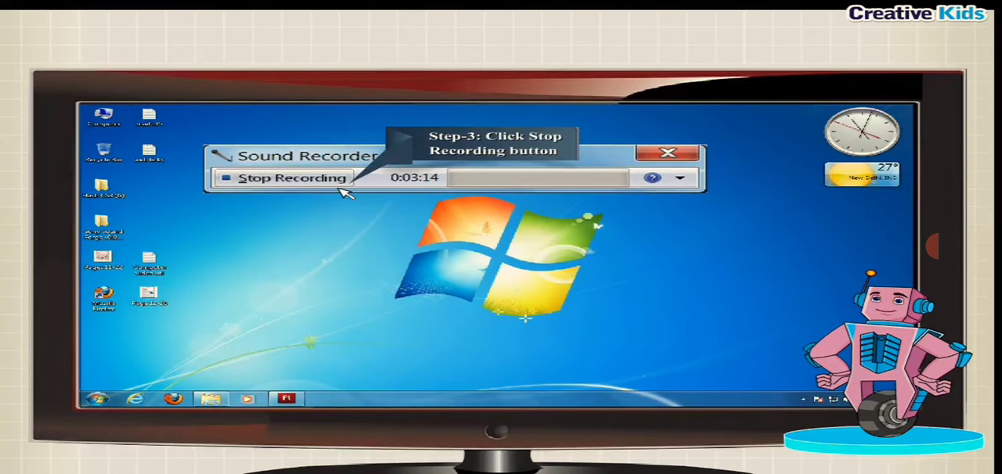
{"action": "left_click", "coordinate": [295, 177]}
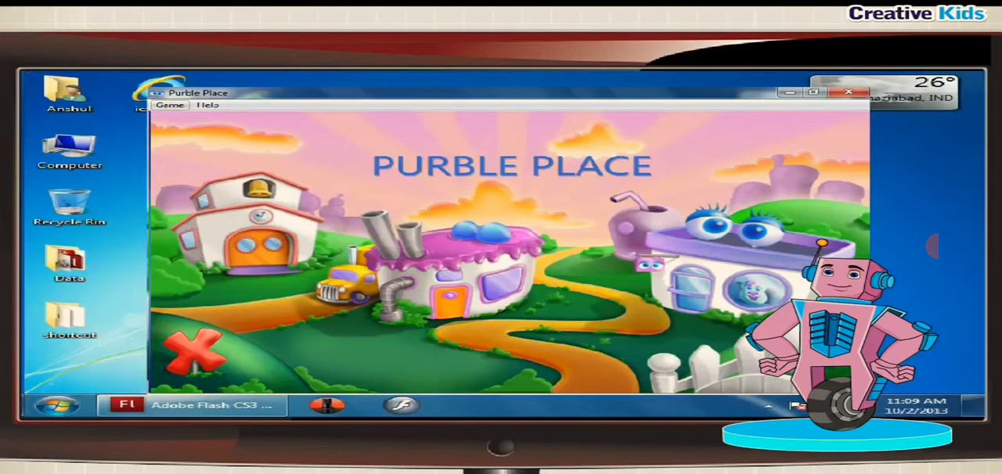
Close the Purble Place window, returning to the empty desktop
{"action": "left_click", "coordinate": [849, 91]}
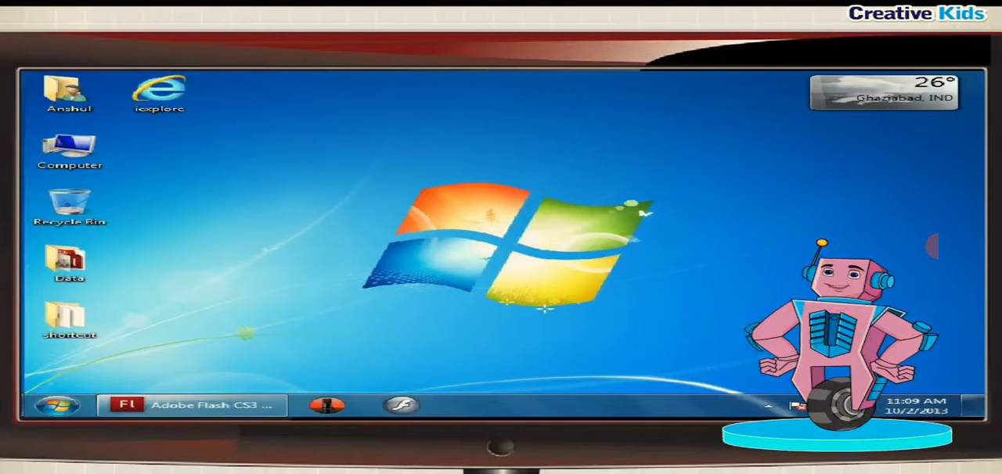
{"action": "mouse_move", "coordinate": [144, 389]}
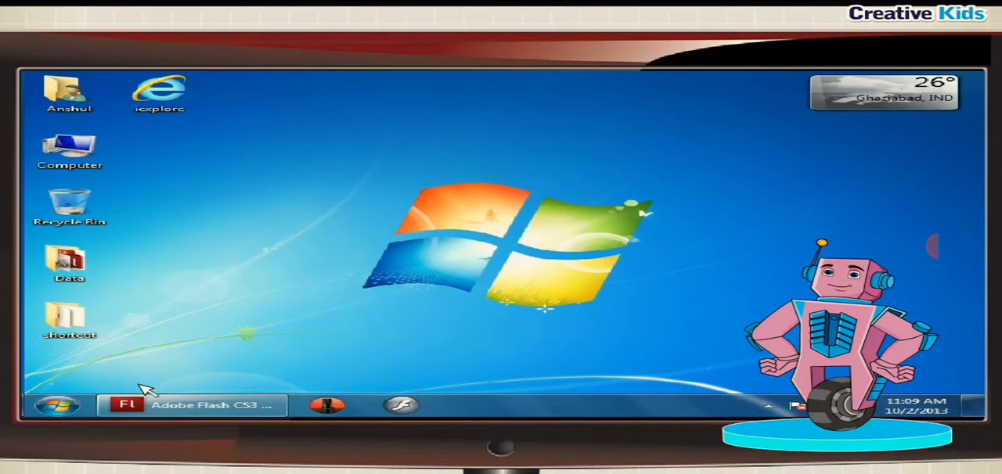
Relaunch Purble Place via Start > All Programs > Games
{"action": "left_click", "coordinate": [54, 406]}
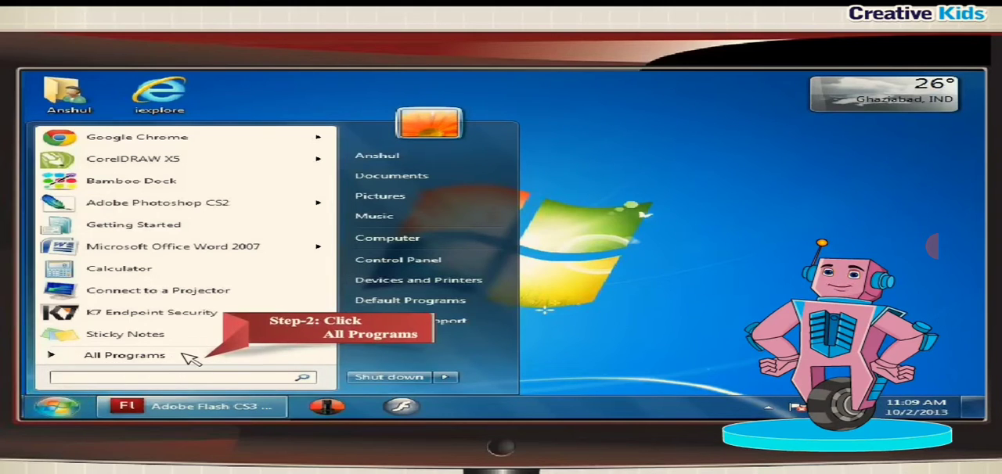
{"action": "left_click", "coordinate": [126, 354]}
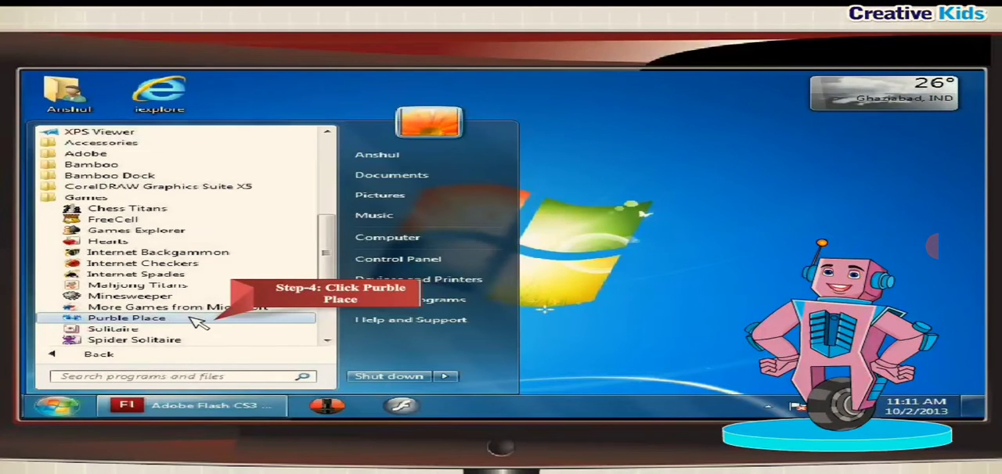
{"action": "left_click", "coordinate": [127, 318]}
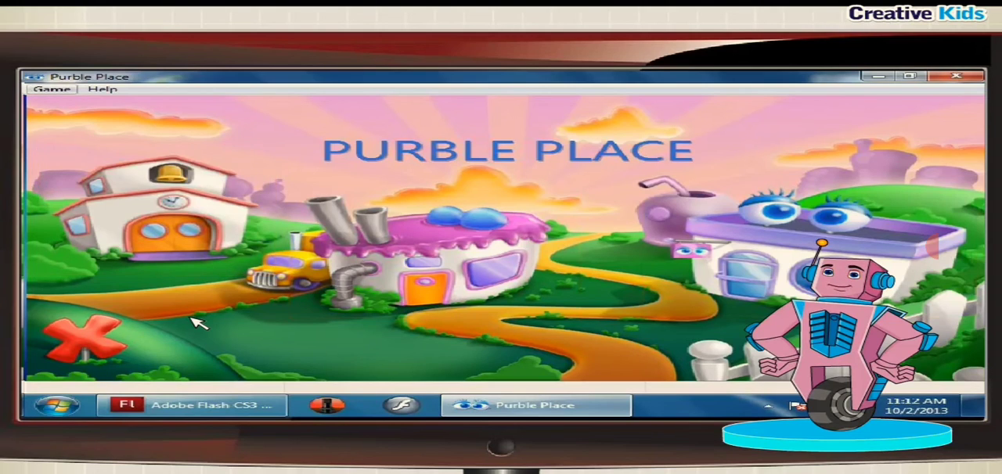
Show the Help menu with View Help, About Purble Place and Get More Games Online
{"action": "left_click", "coordinate": [103, 88]}
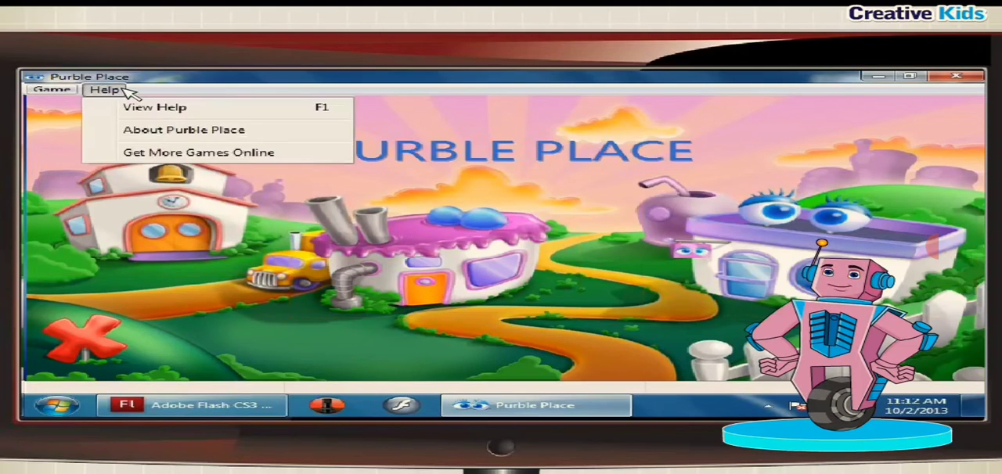